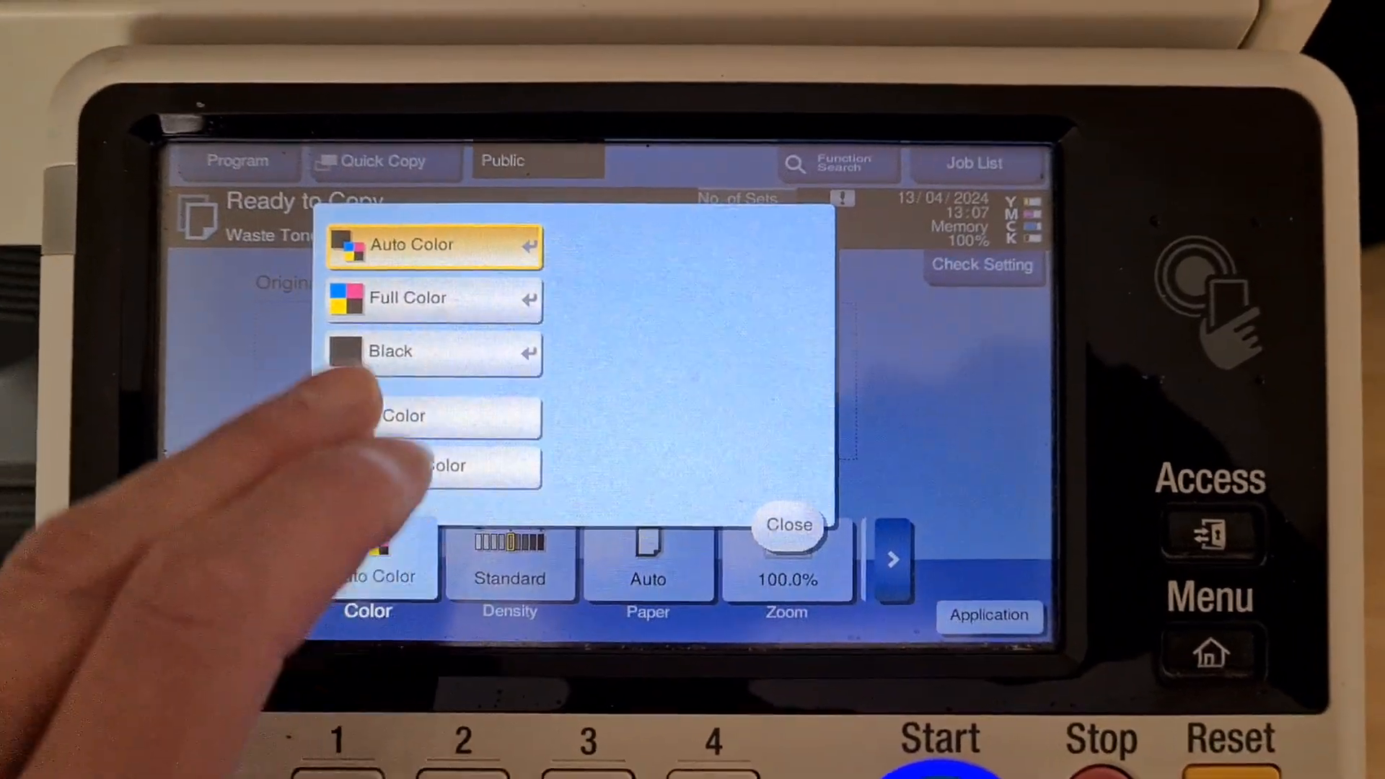
Set the copy colour to Full Color and confirm 200% zoom on A4
click(787, 525)
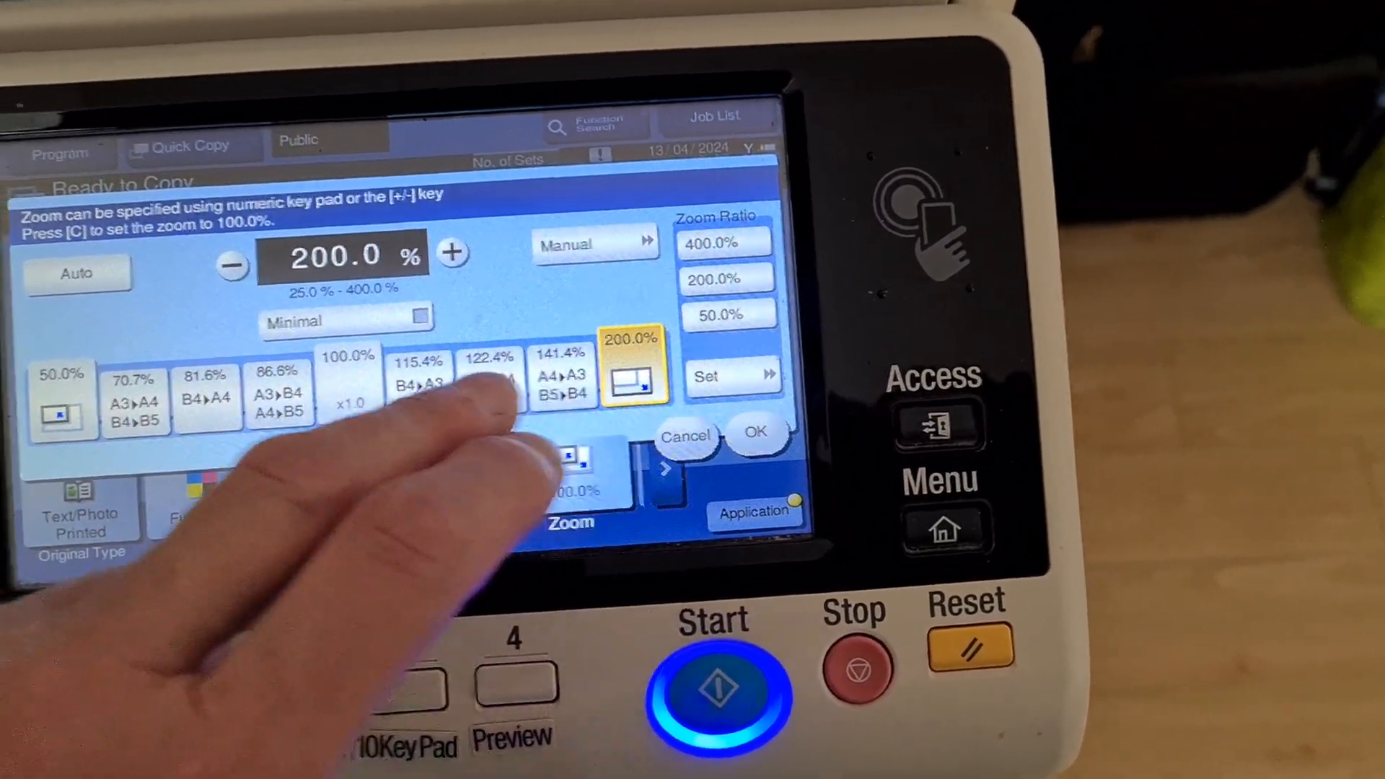
click(753, 433)
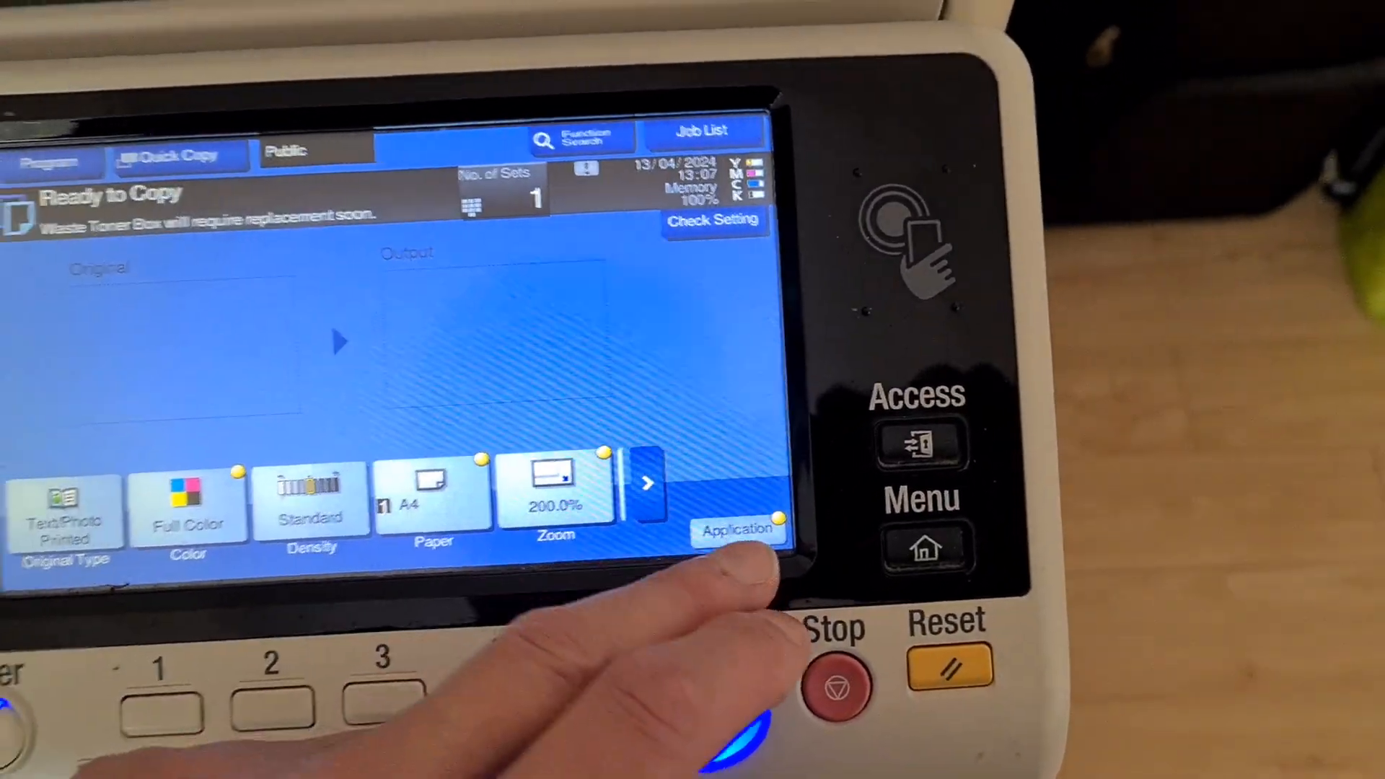
Apply a red background, set saturation to +3, and open the colour balance channels
click(739, 531)
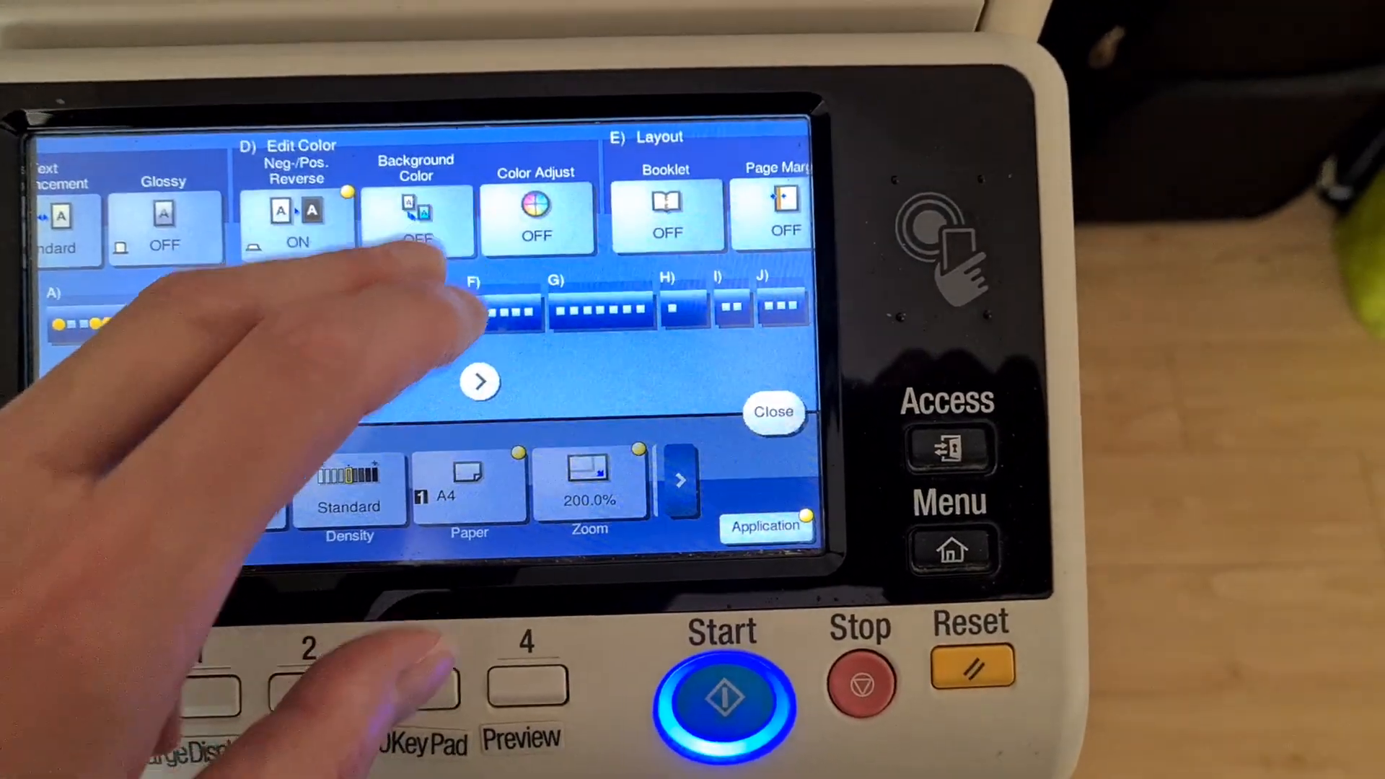
click(416, 221)
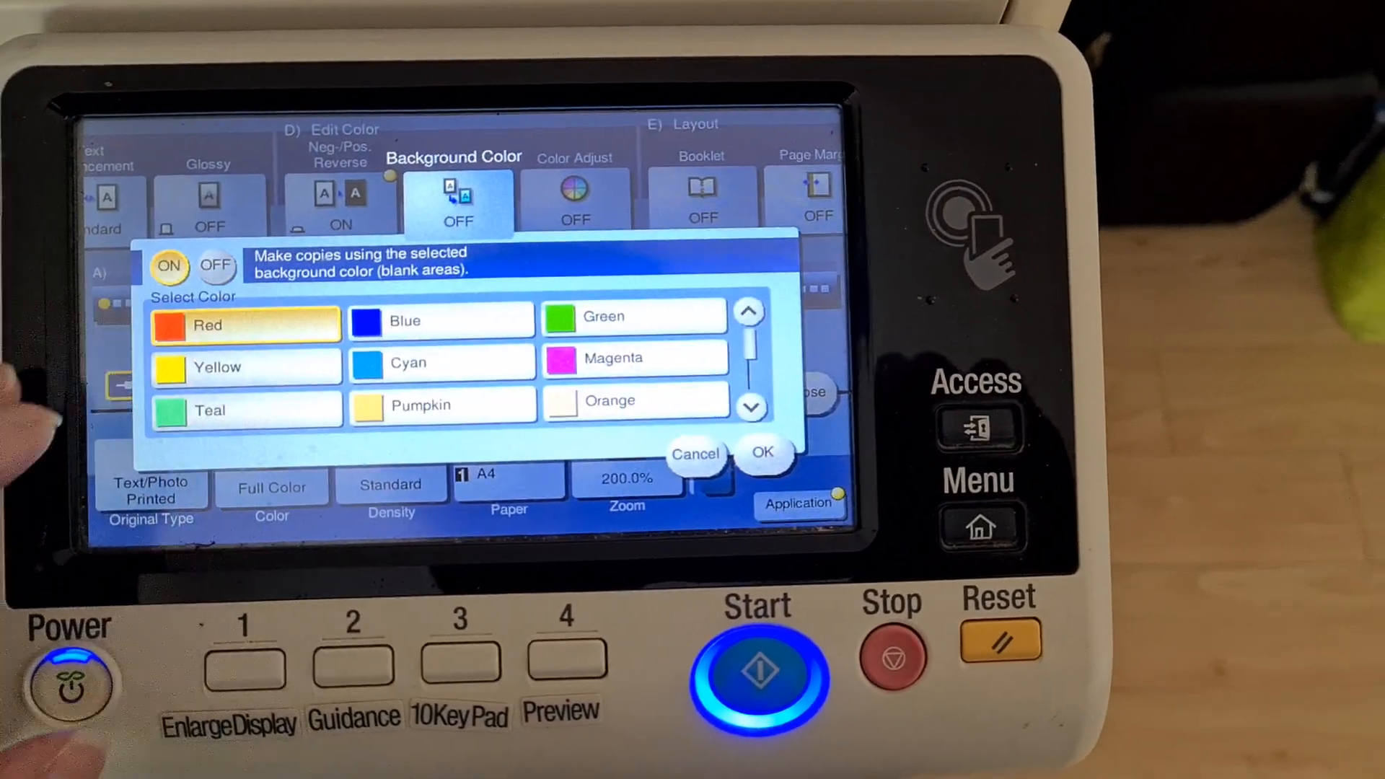
click(762, 452)
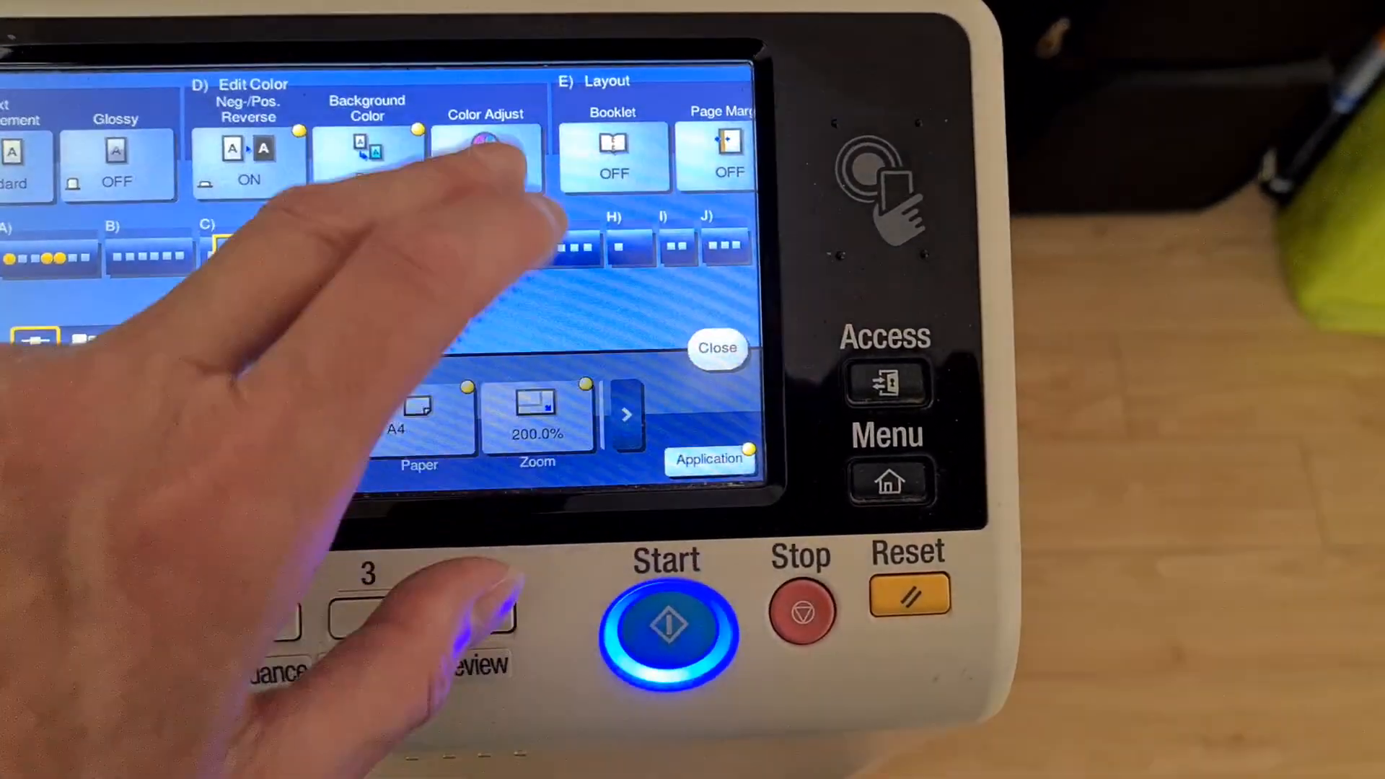
click(485, 159)
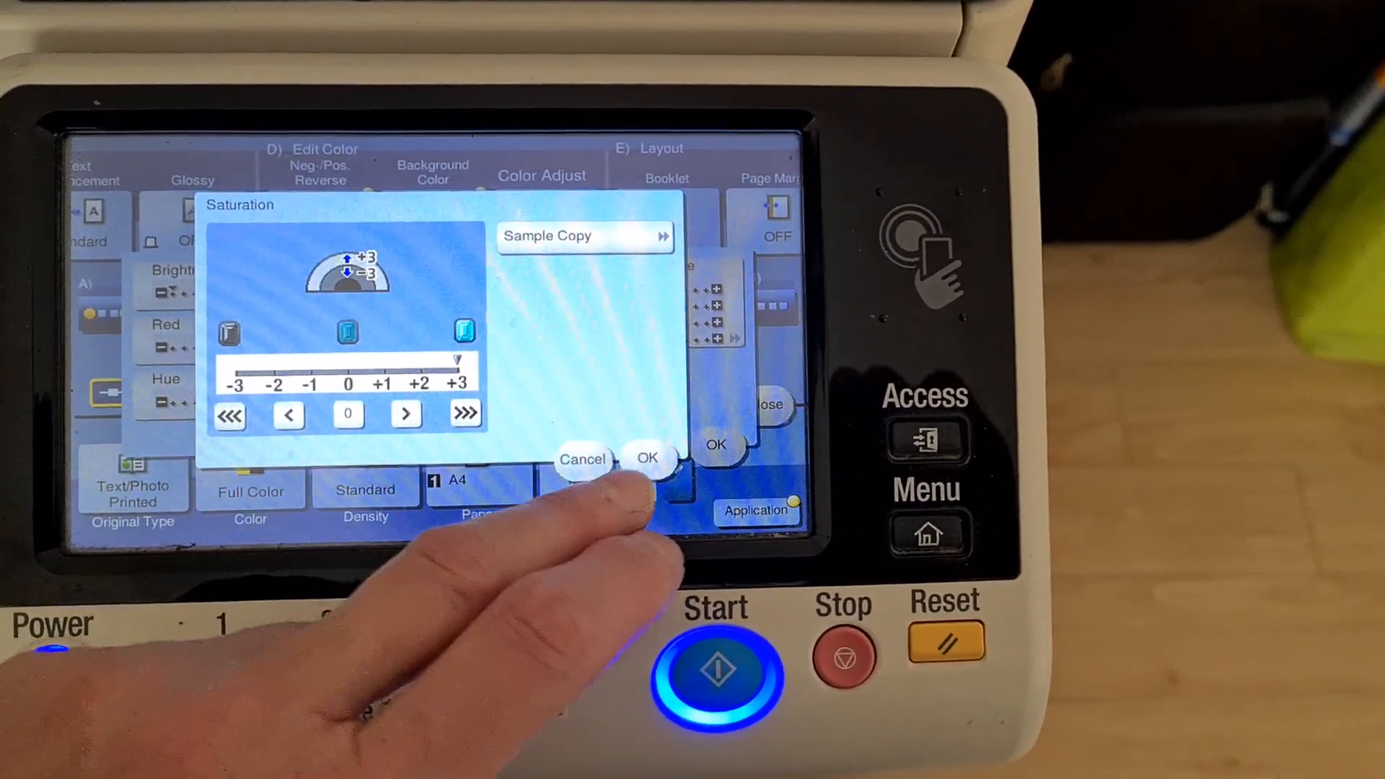
click(648, 459)
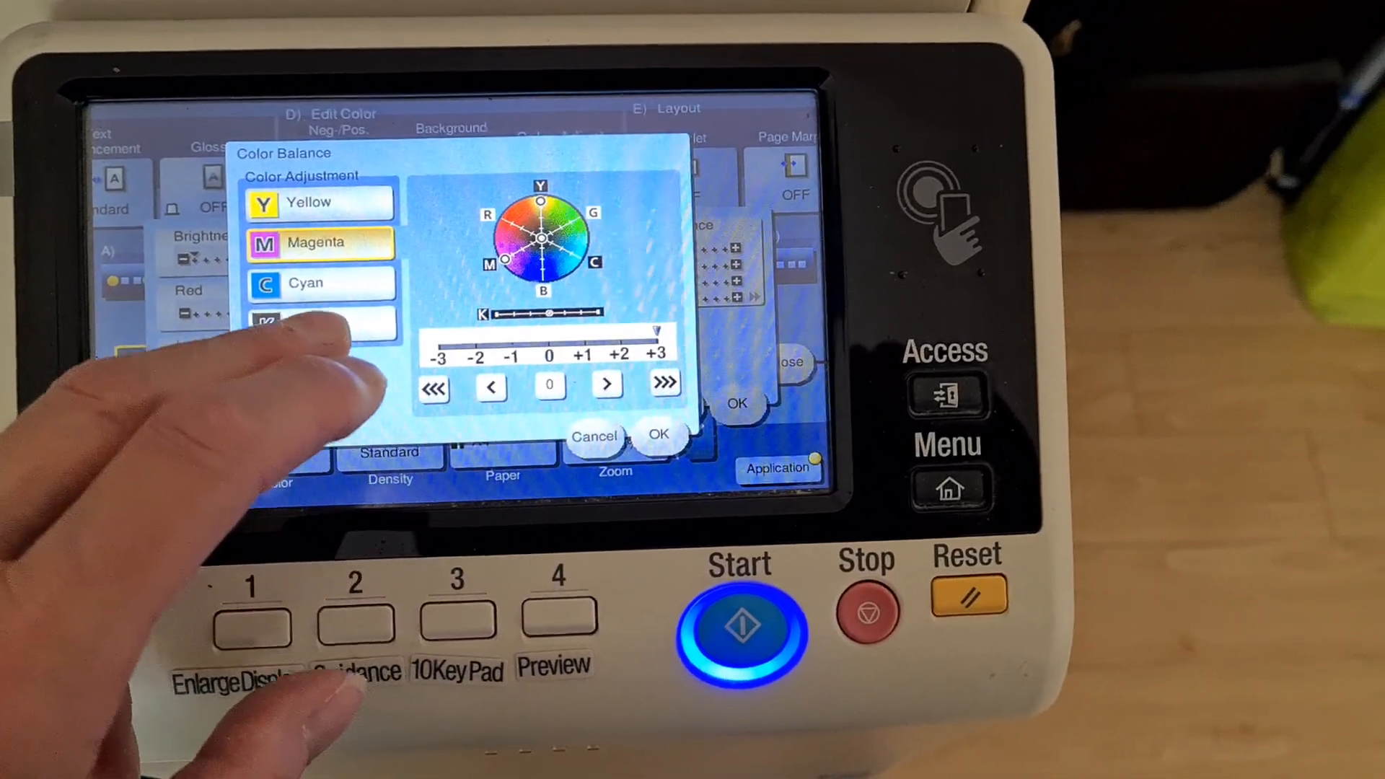
click(318, 292)
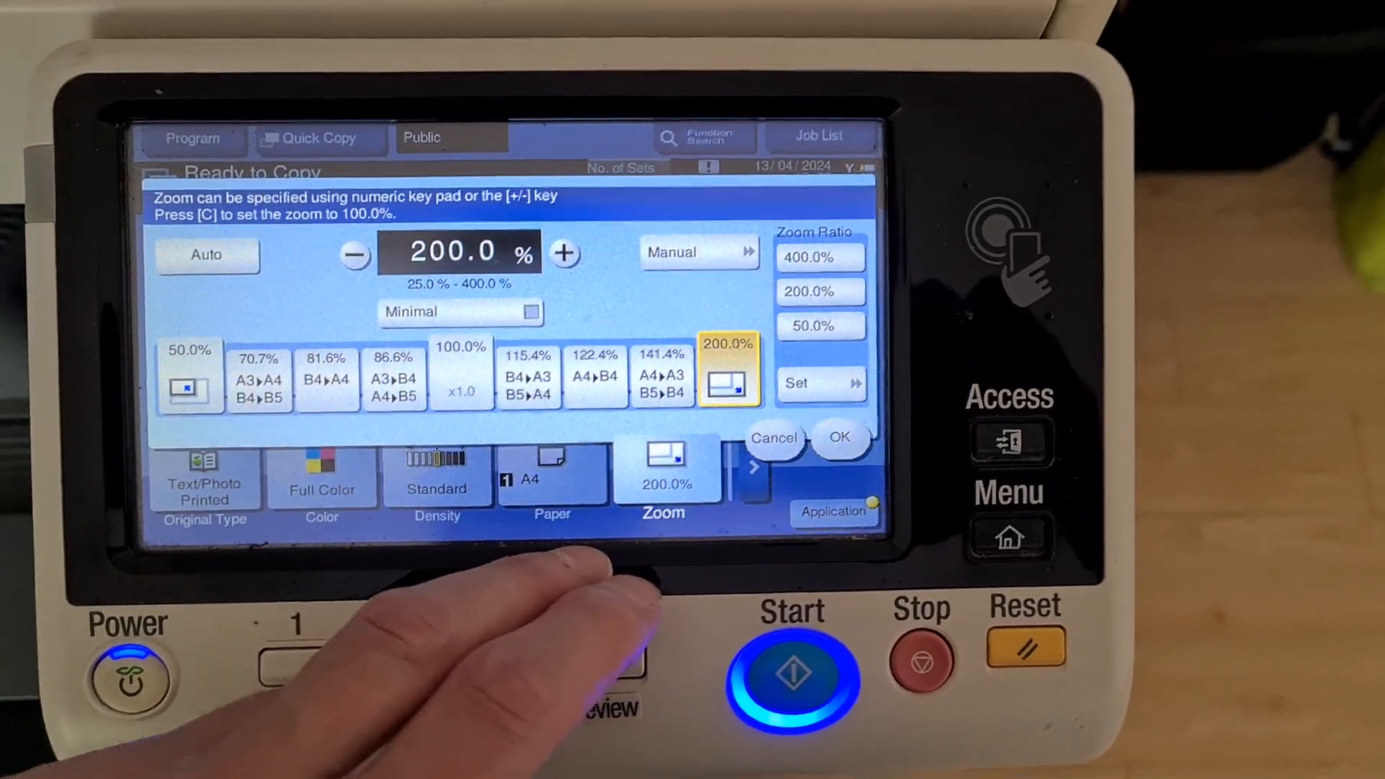
Enter a manual zoom of 170% for X and Y and confirm it
click(697, 252)
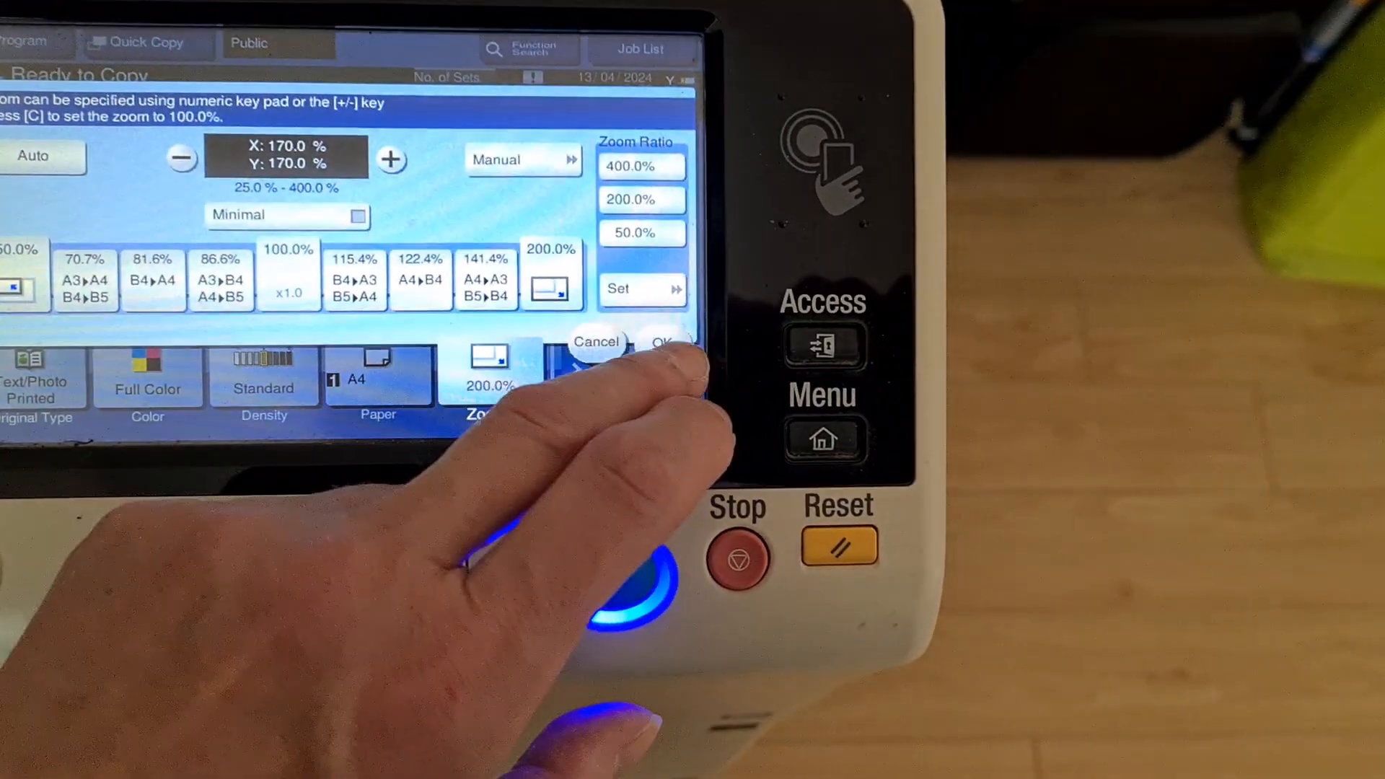
click(661, 342)
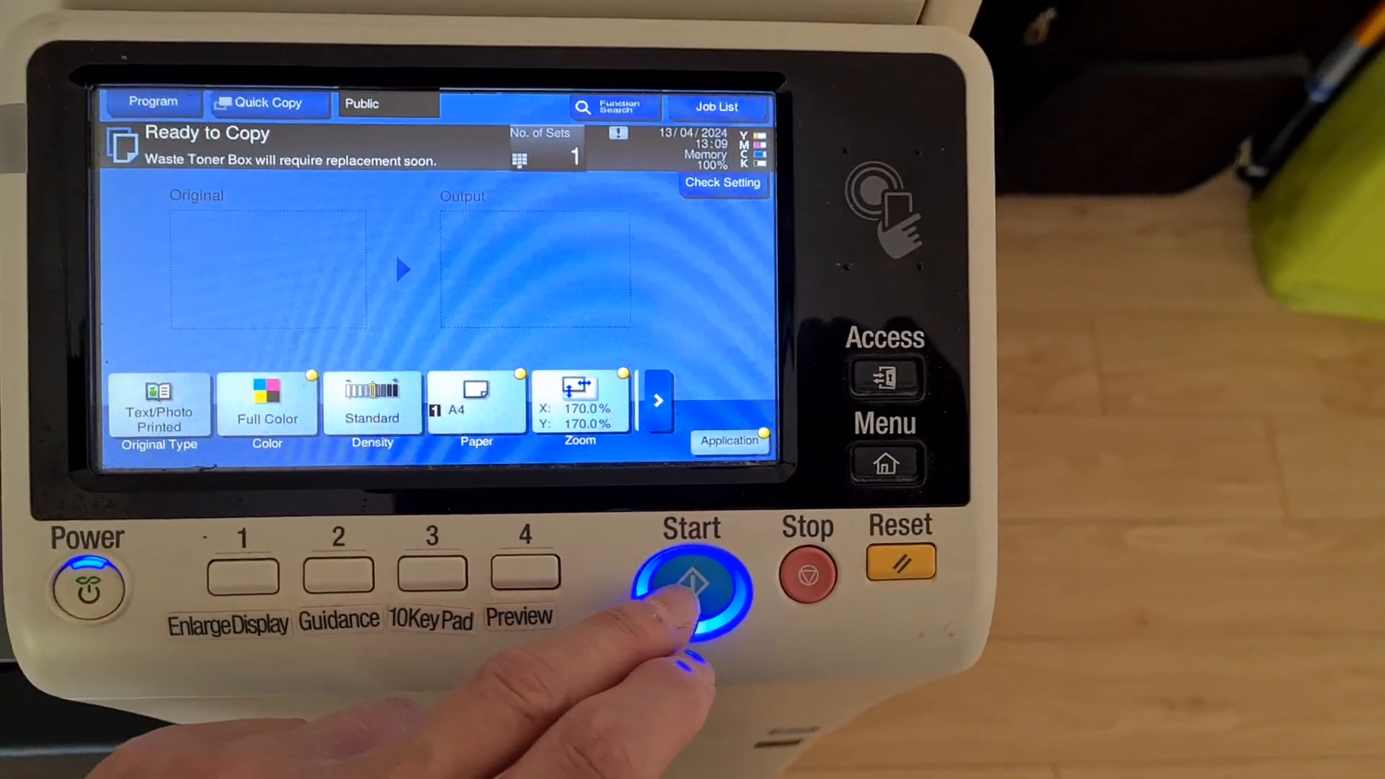
Scan the drink can label and finish the job to print the 170% copy
click(692, 578)
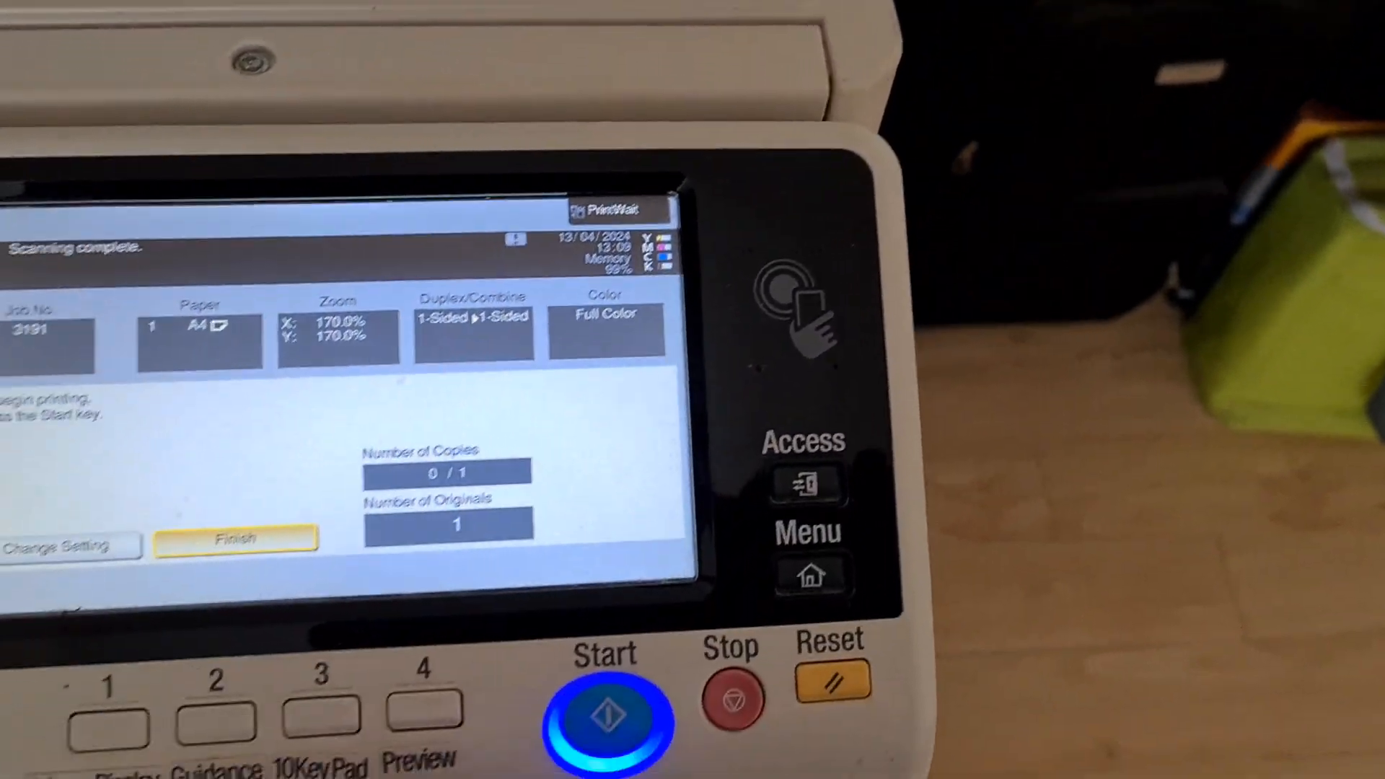
click(606, 713)
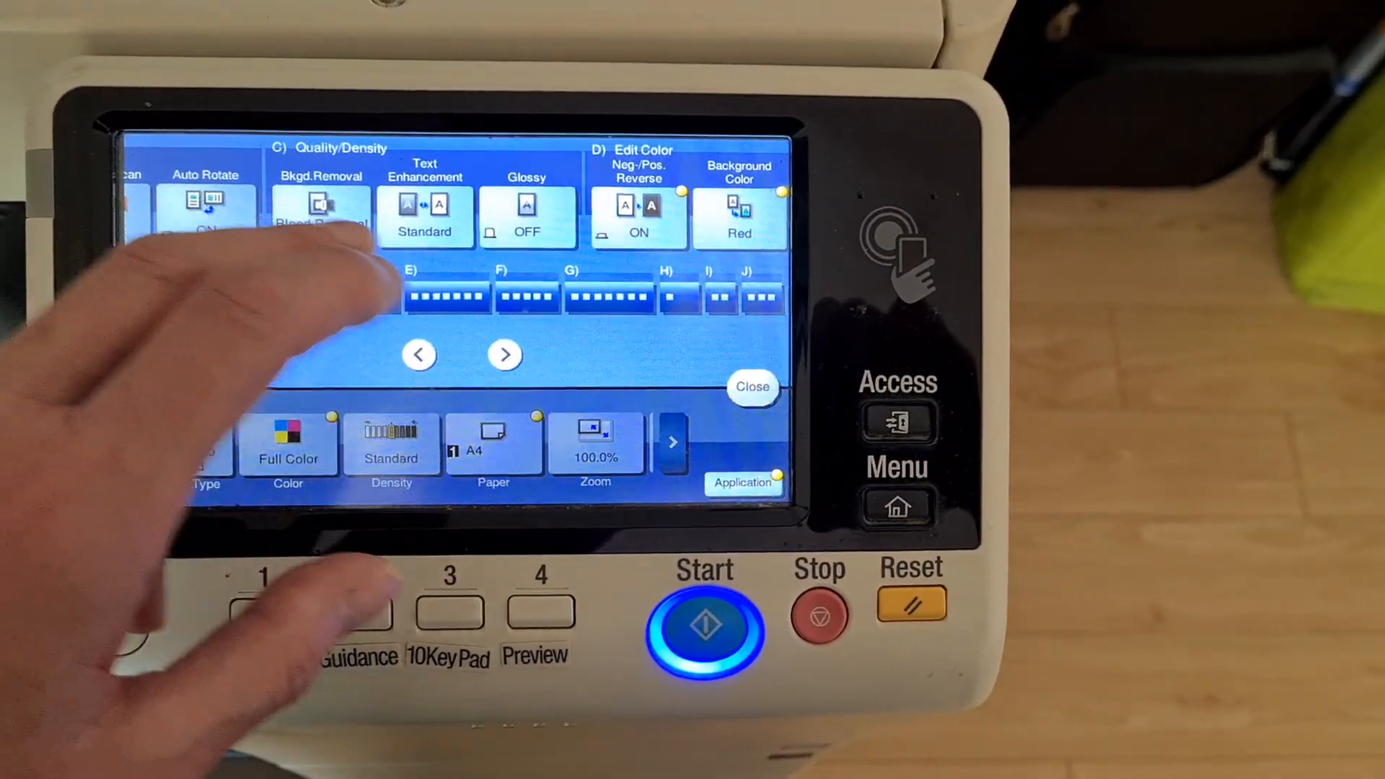
Open the Background Color list, where red is still selected
click(504, 354)
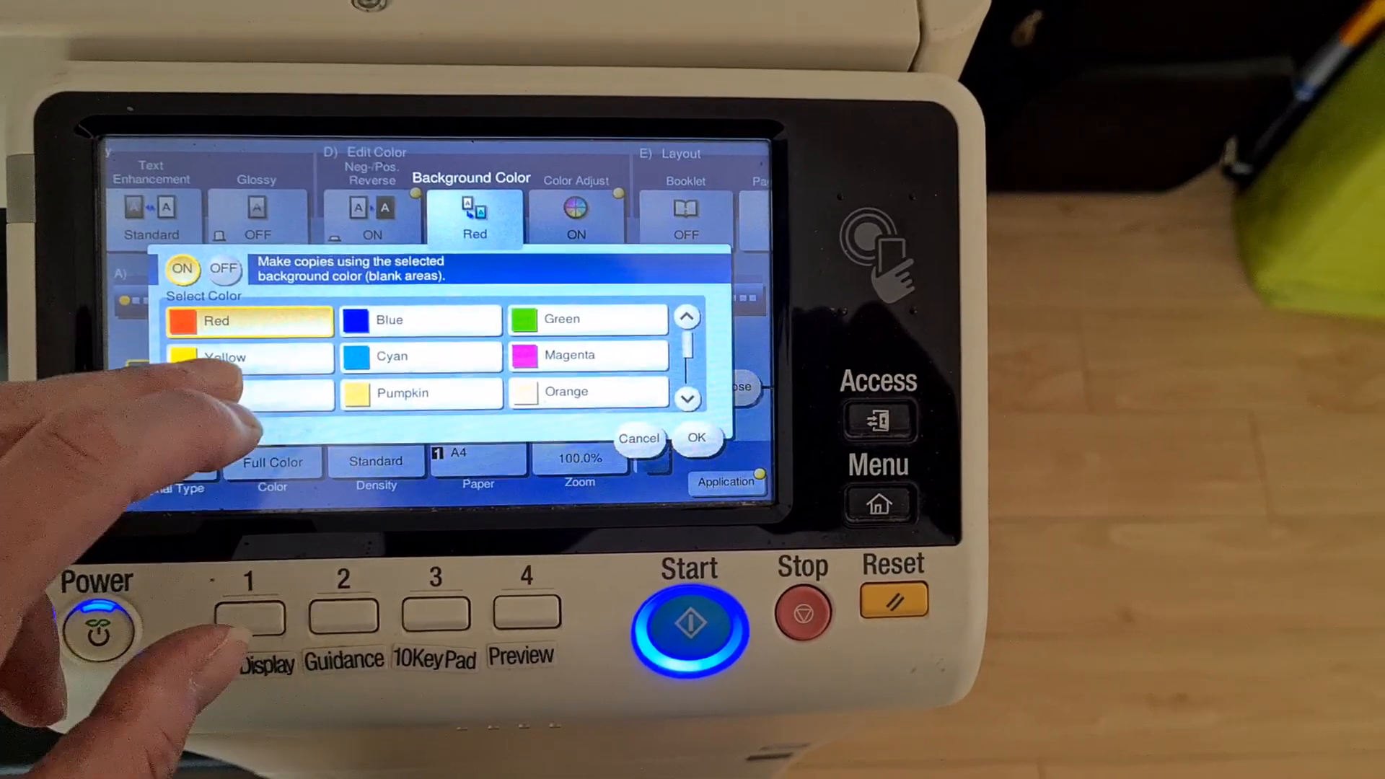
Leave the Application screen and scan the label at 100% with reverse and colour adjustments
click(697, 438)
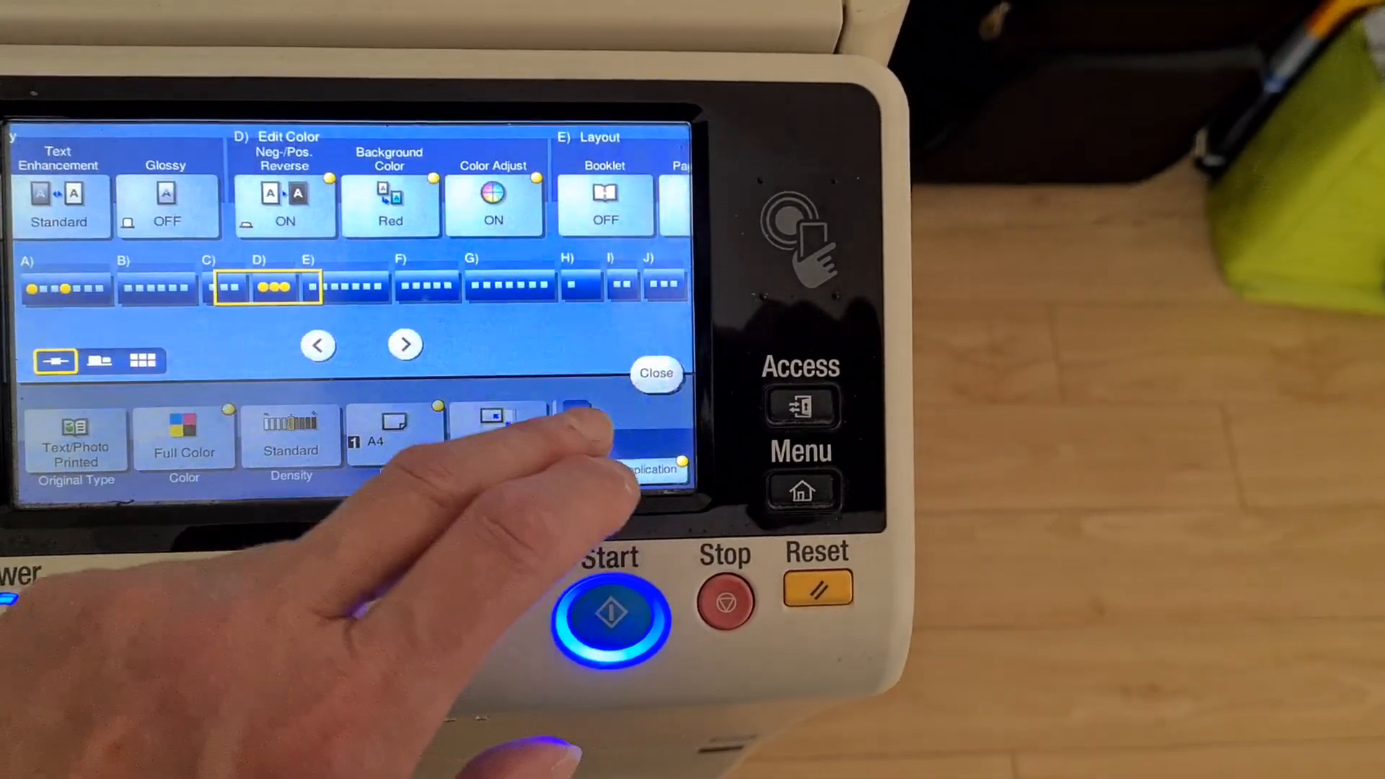
click(389, 207)
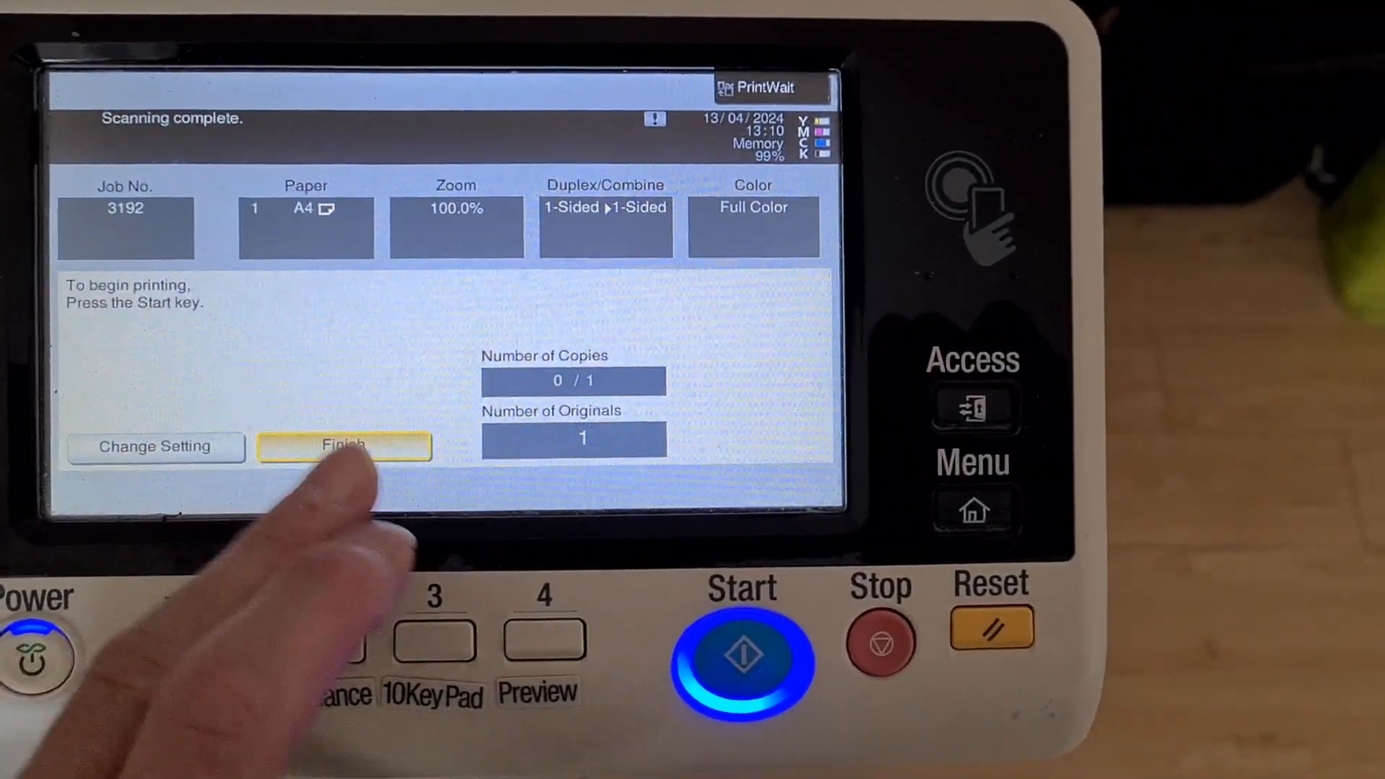
End the completed scan job on the PrintWait screen
click(343, 446)
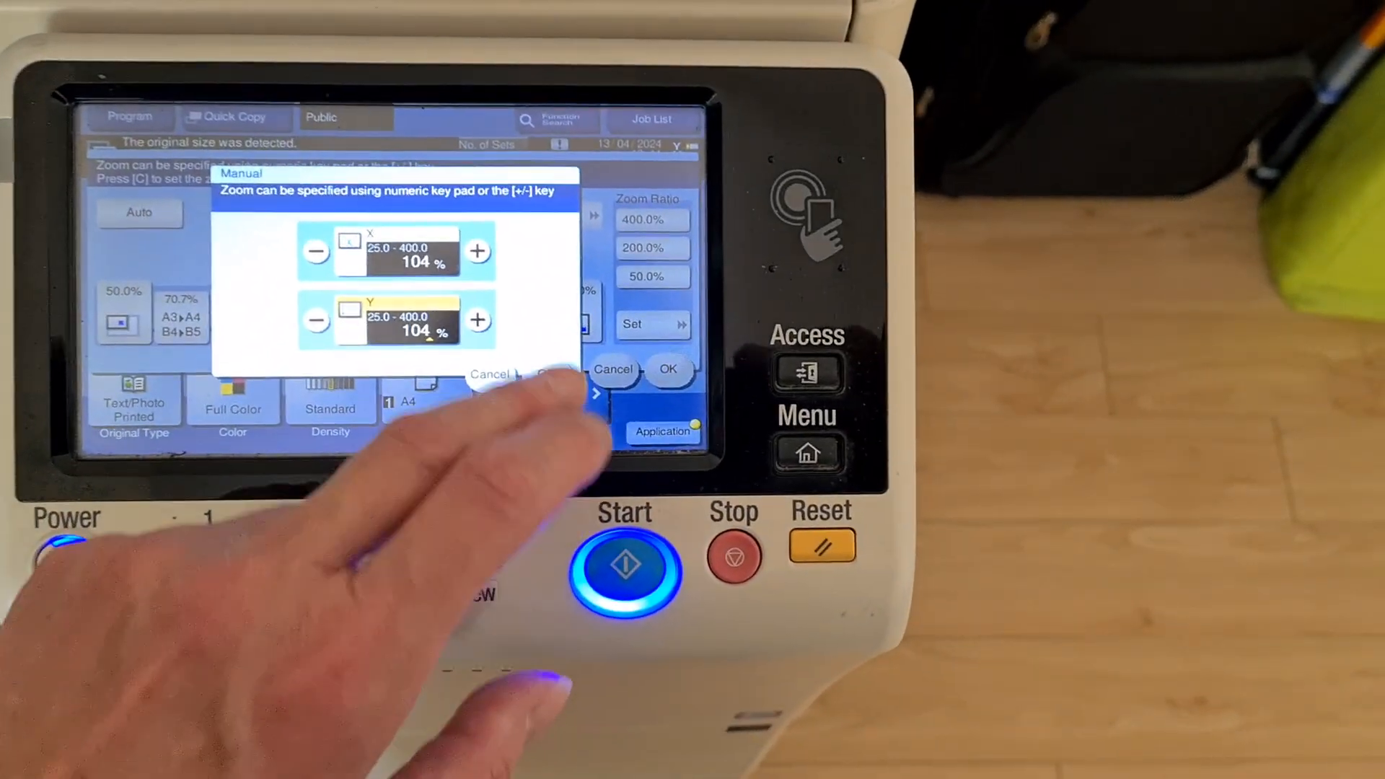
Confirm the 104% manual zoom and open the Color Adjust options
click(669, 369)
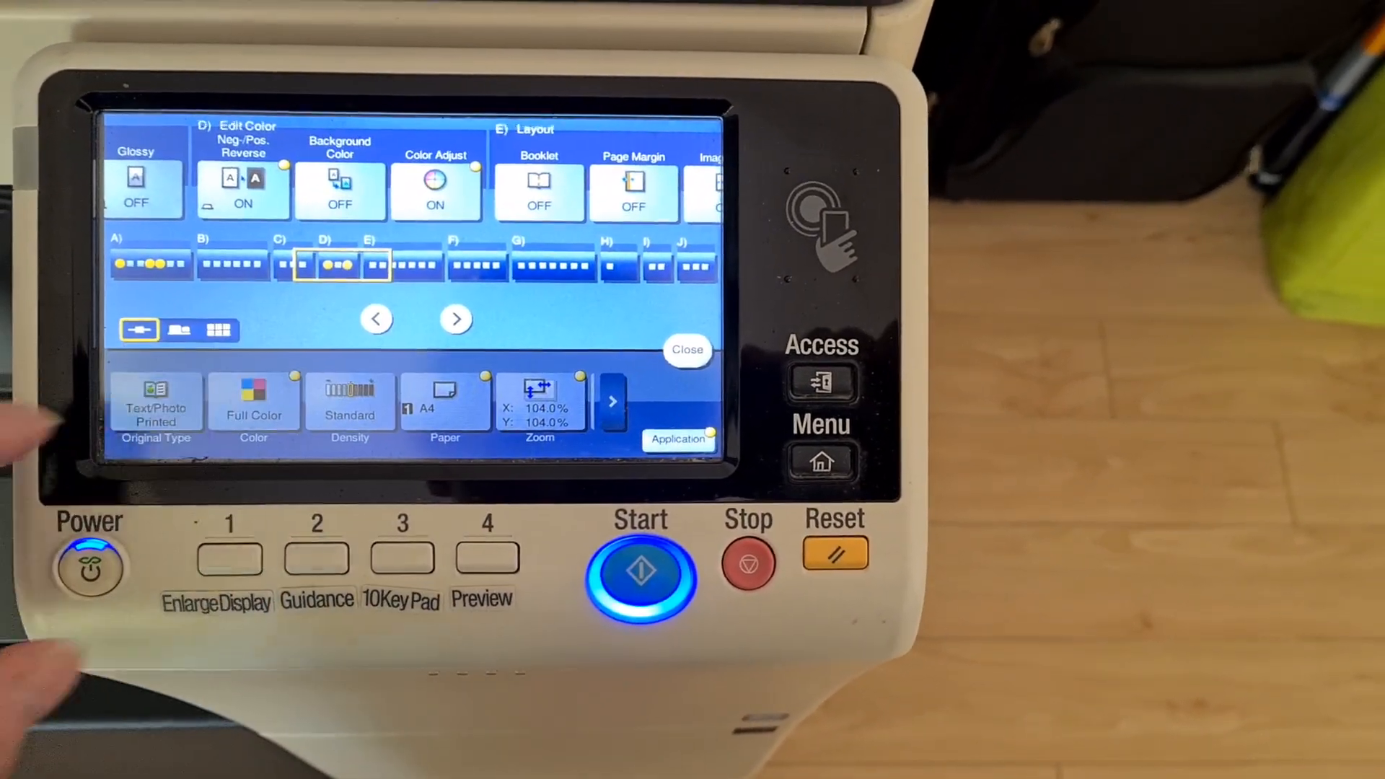
click(687, 350)
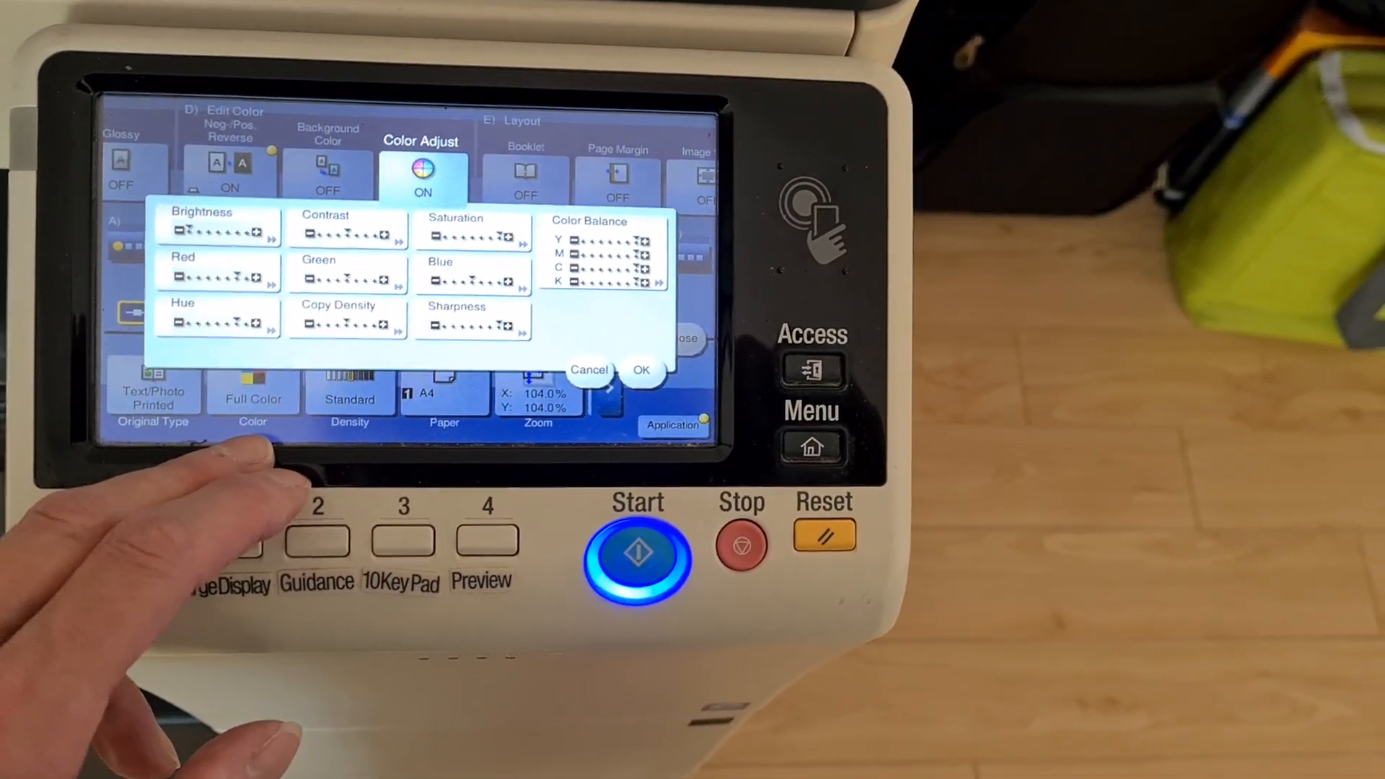
Check the Hue and Red adjustment sliders and close them unchanged
click(218, 318)
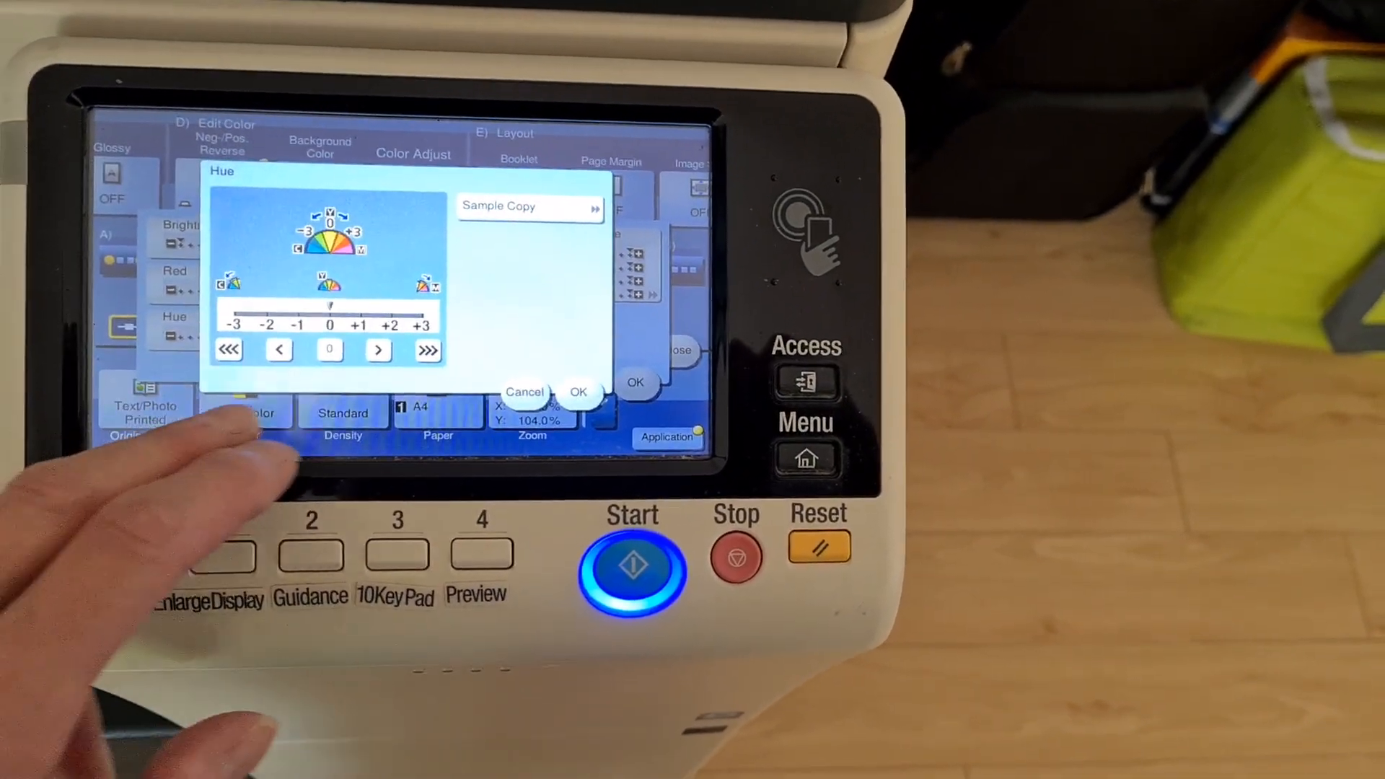
click(174, 283)
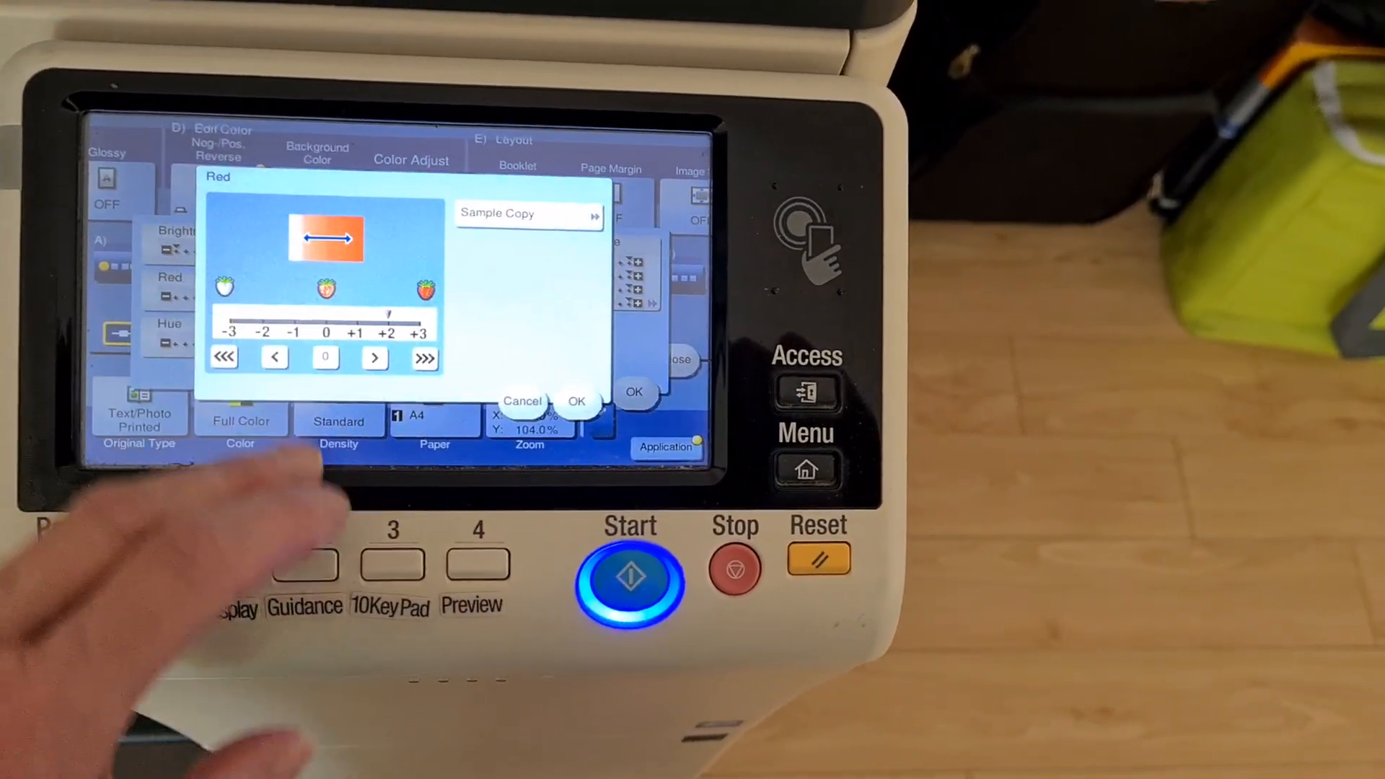
click(630, 578)
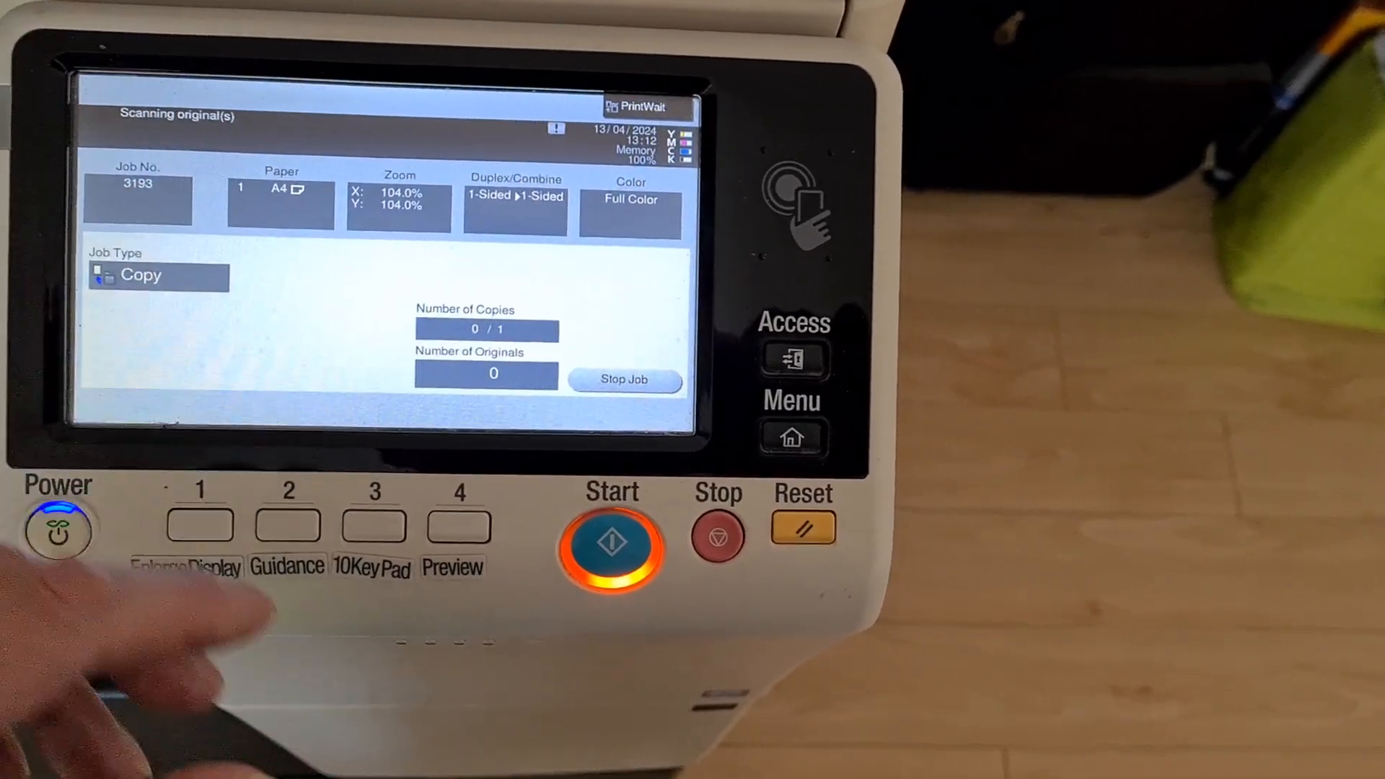
Print the scanned 104% copy and return to Ready to Copy for 2 sets
click(610, 542)
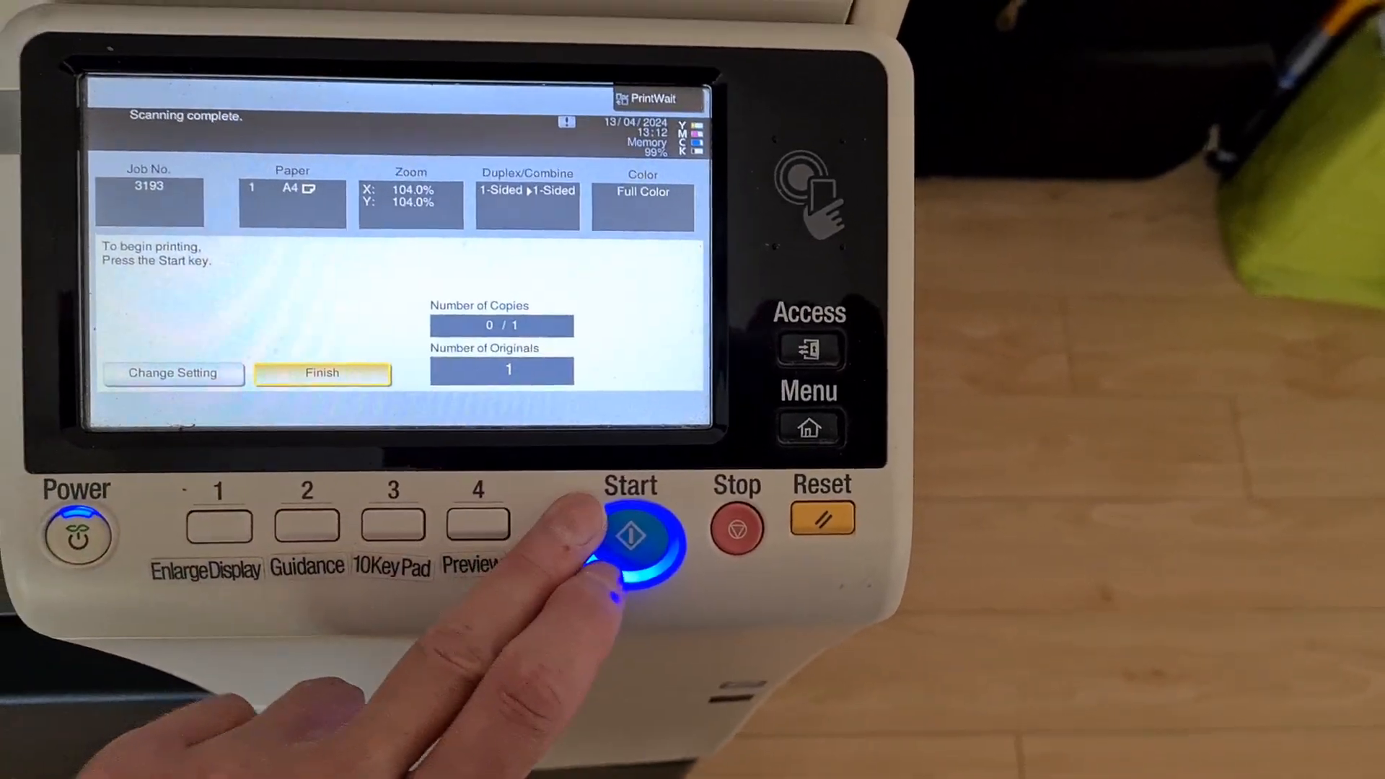
click(630, 535)
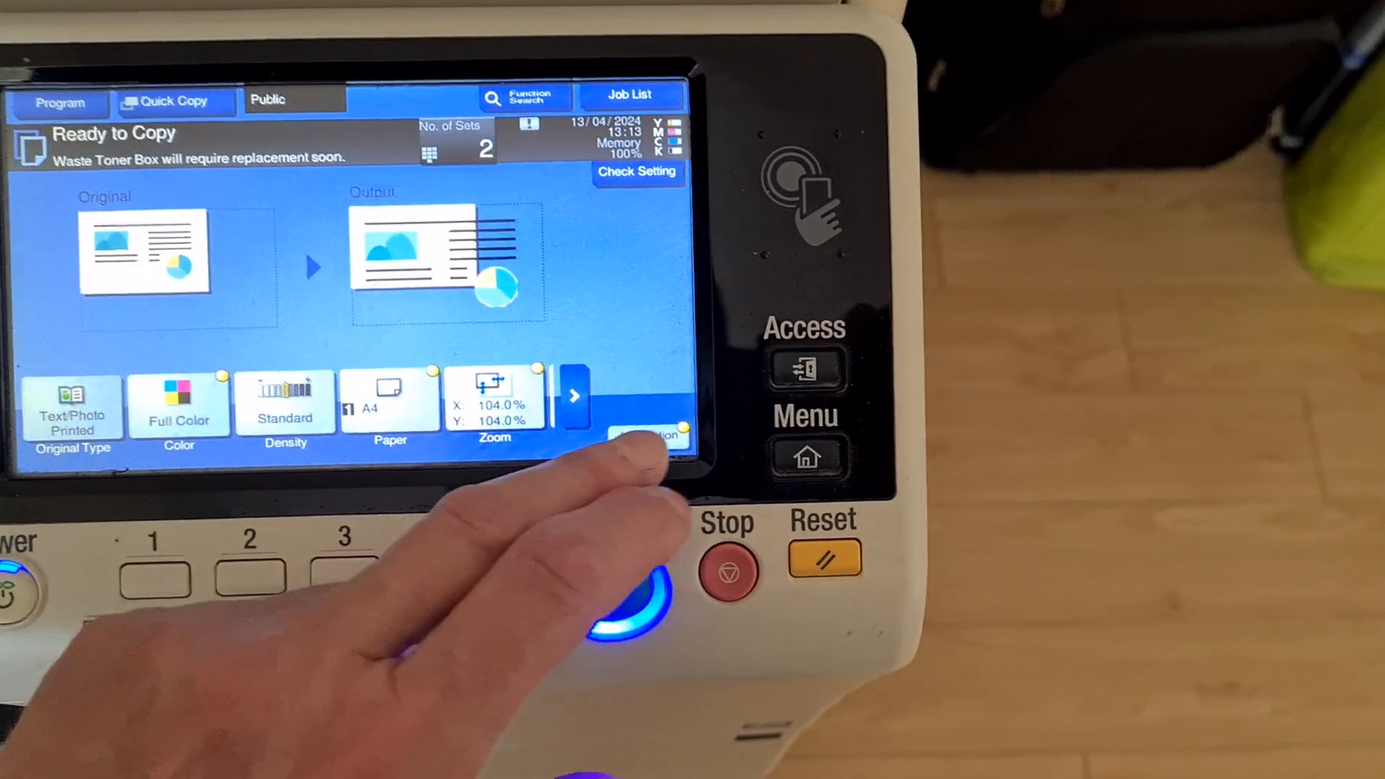
Leave Original Size on Auto and start scanning two sets at 104% full colour
click(645, 433)
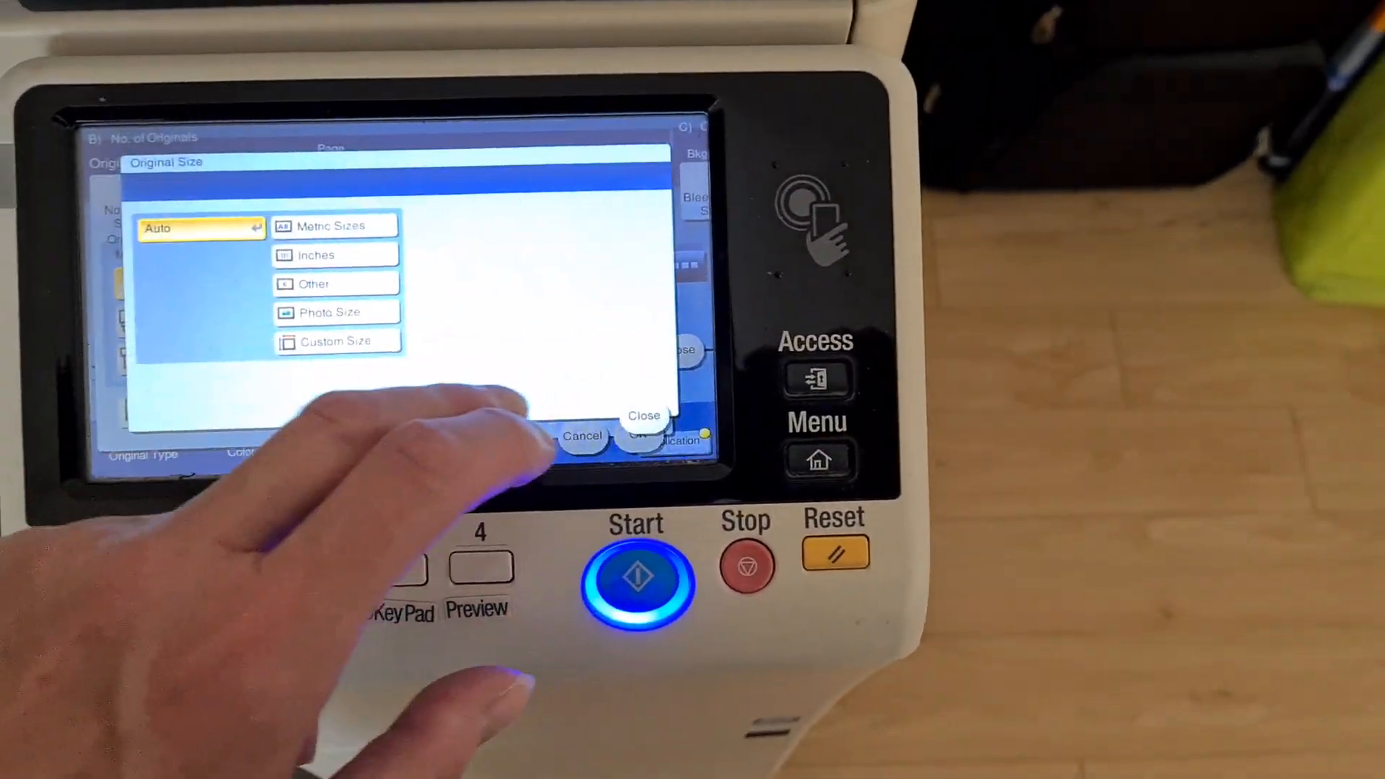
click(643, 416)
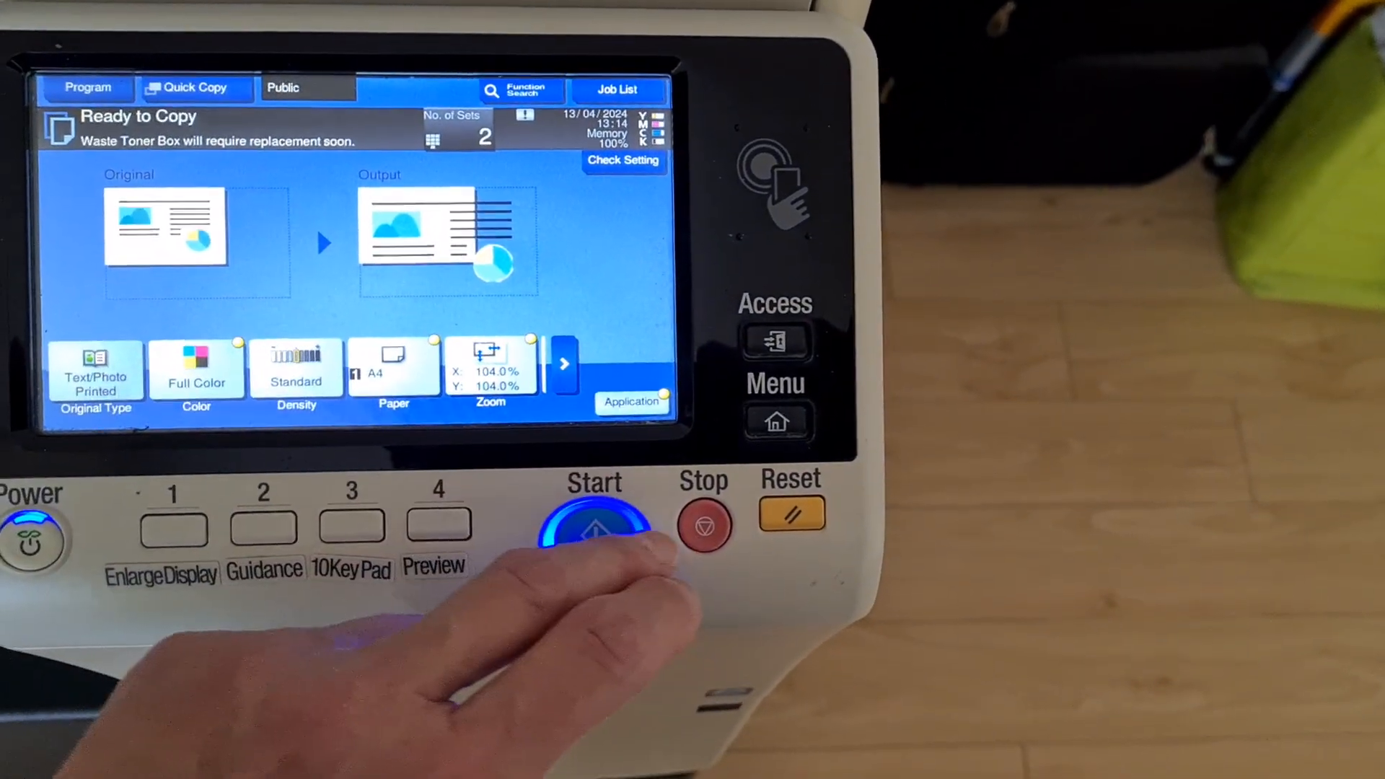
click(594, 528)
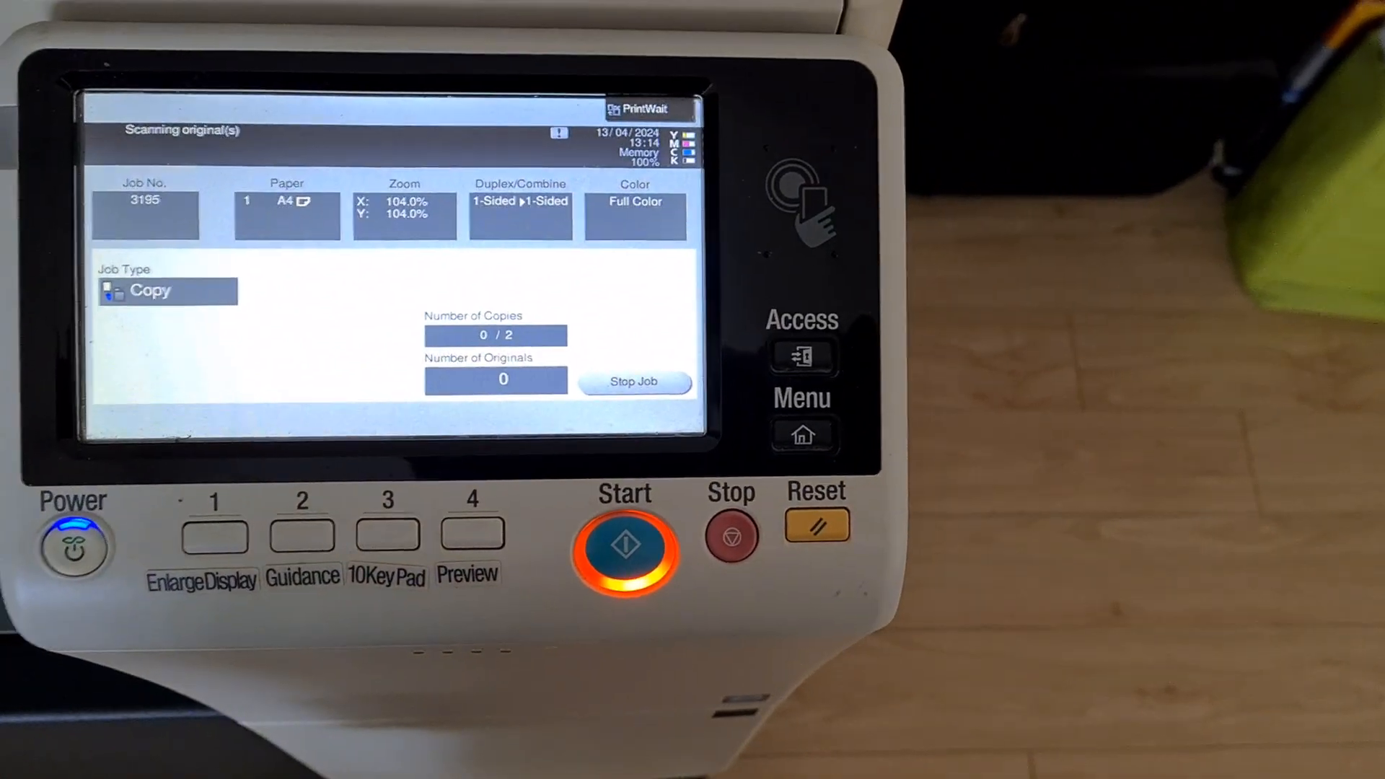